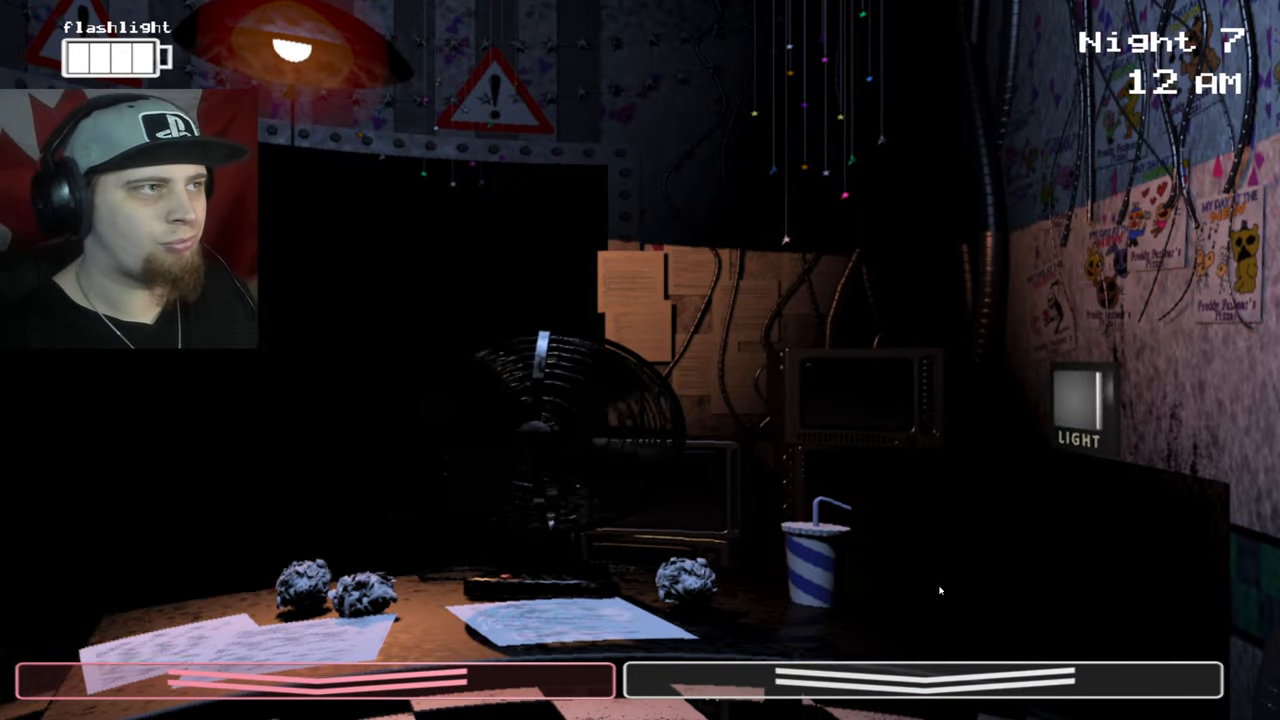
Step: Light the right vent, the hallway with the flashlight, and the left vent at 12 AM
{"action": "left_click", "coordinate": [925, 685]}
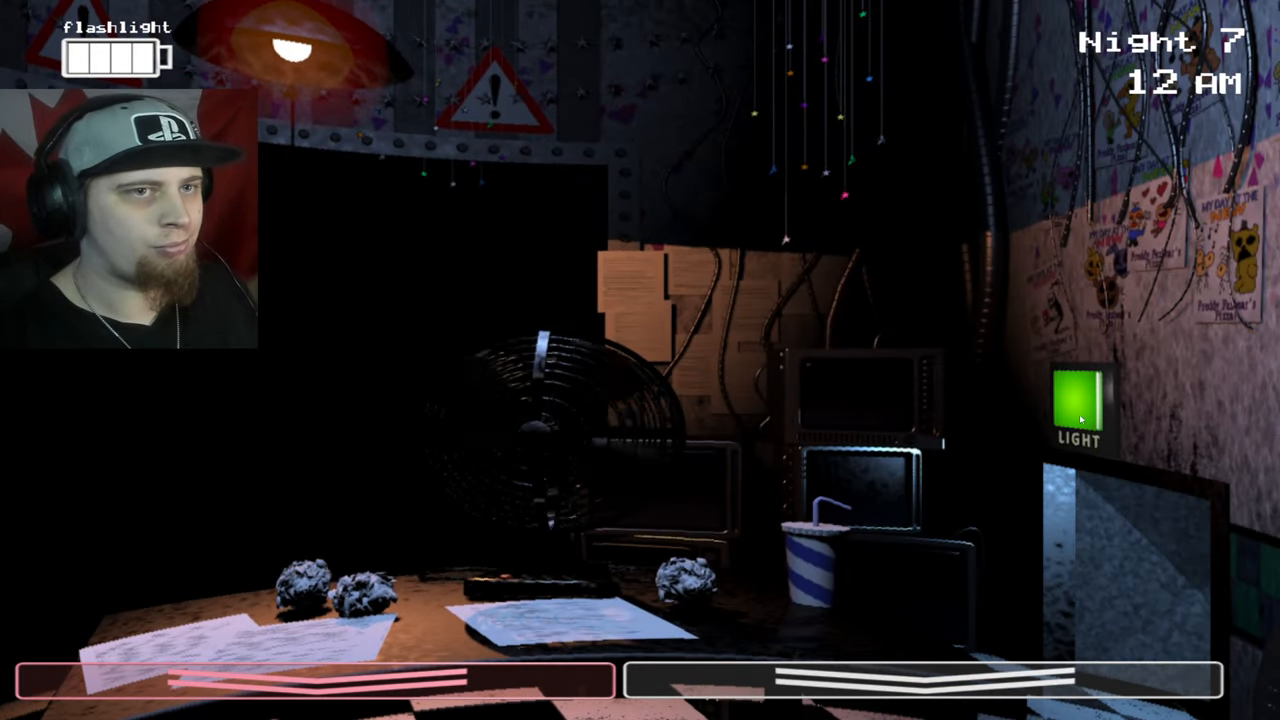
{"action": "left_click", "coordinate": [925, 685]}
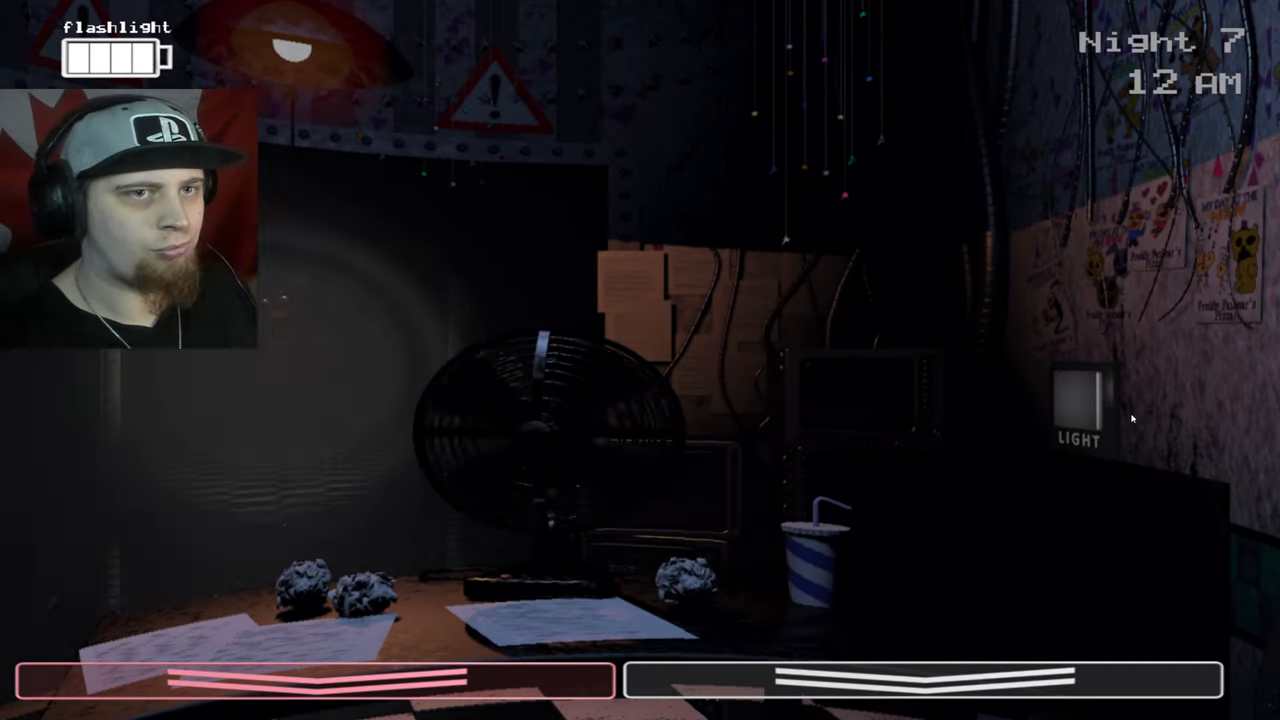
{"action": "left_click", "coordinate": [900, 690]}
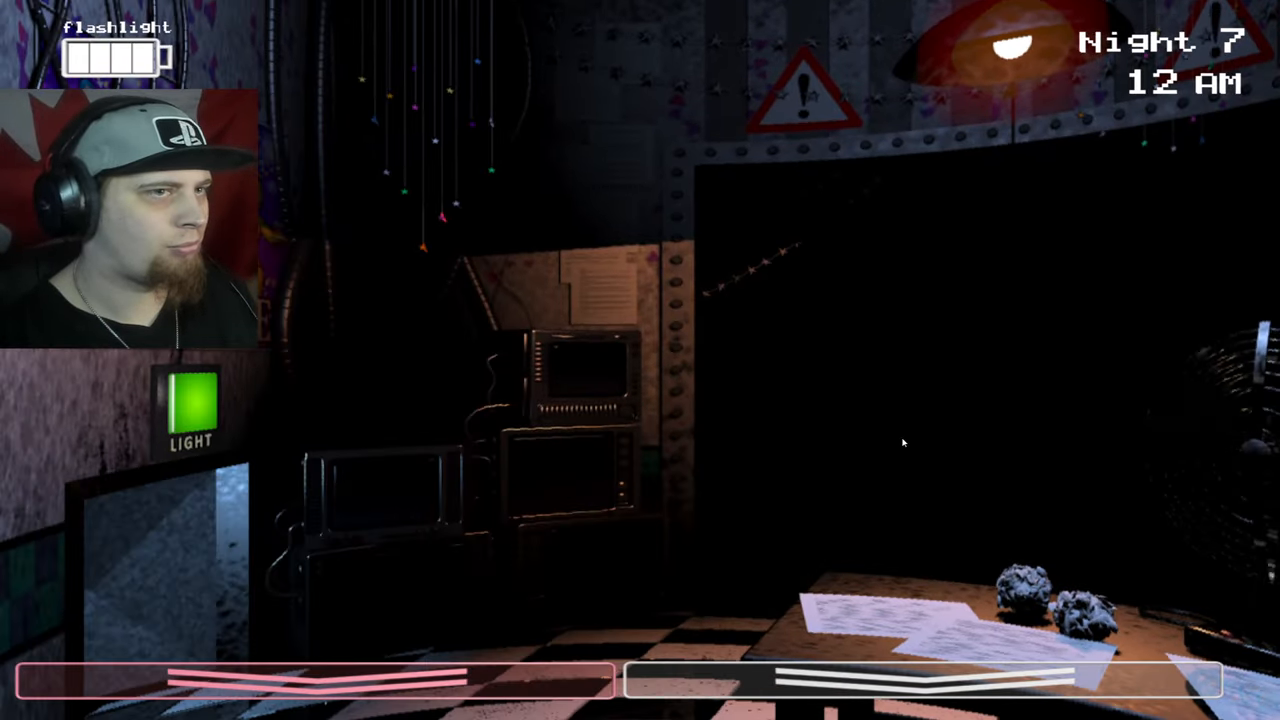
Step: Keep checking lights until 1 AM, ending facing the desk forward
{"action": "left_click", "coordinate": [920, 680]}
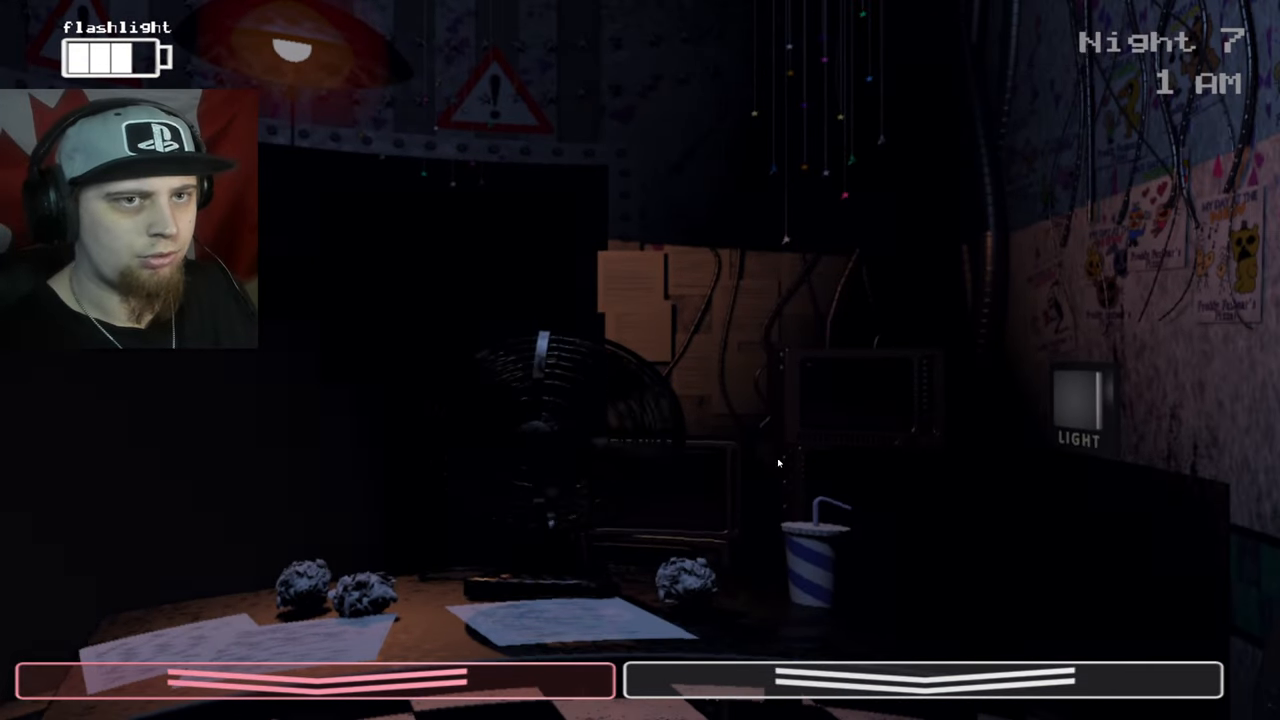
Step: Show CAM 11 Prize Corner with the nearly empty music box as 2 AM hits
{"action": "left_click", "coordinate": [925, 680]}
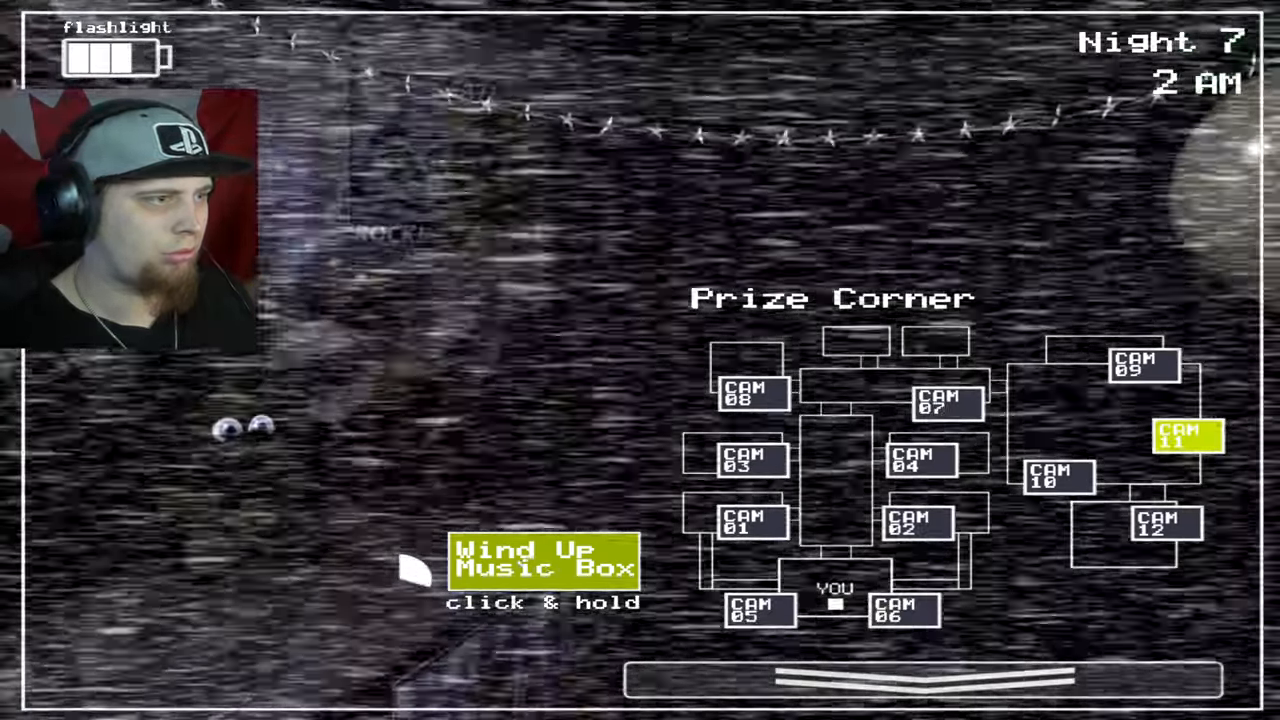
Step: Wind the music box, then return to watching the left vent by 3 AM
{"action": "left_click", "coordinate": [900, 680]}
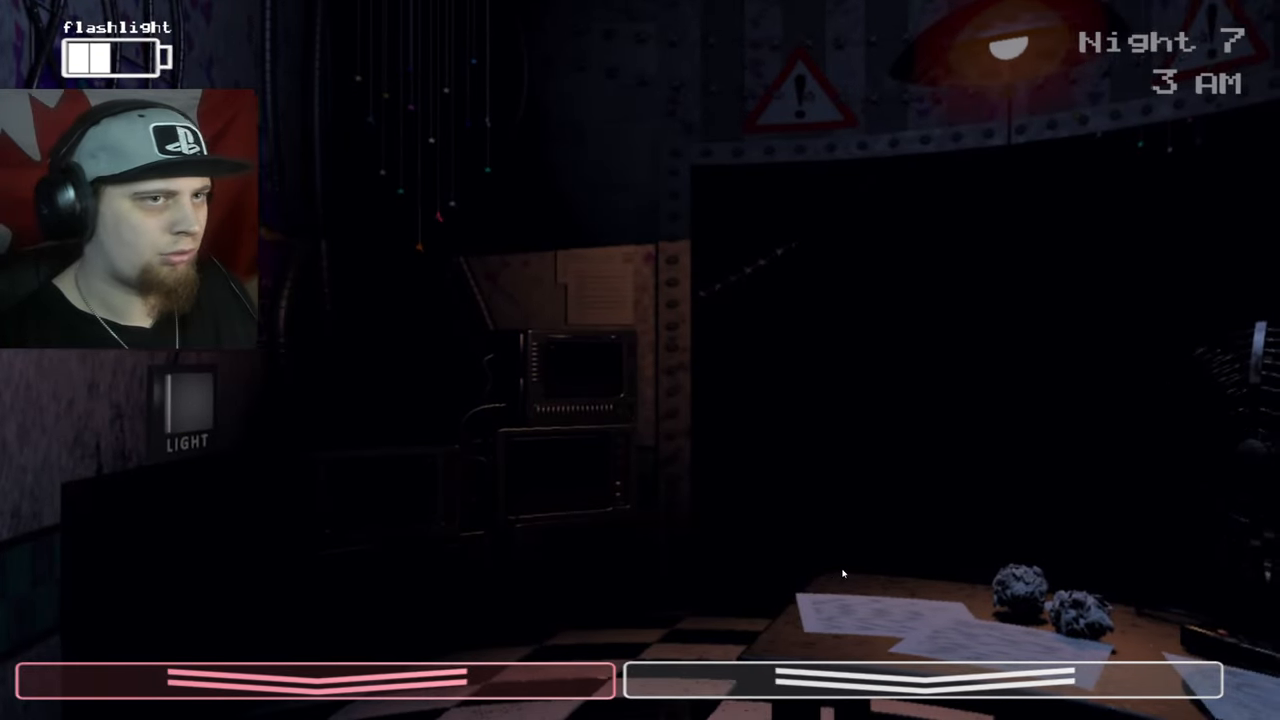
Step: Rewind the music box most of the way on CAM 11 while reaching 4 AM
{"action": "left_click", "coordinate": [920, 680]}
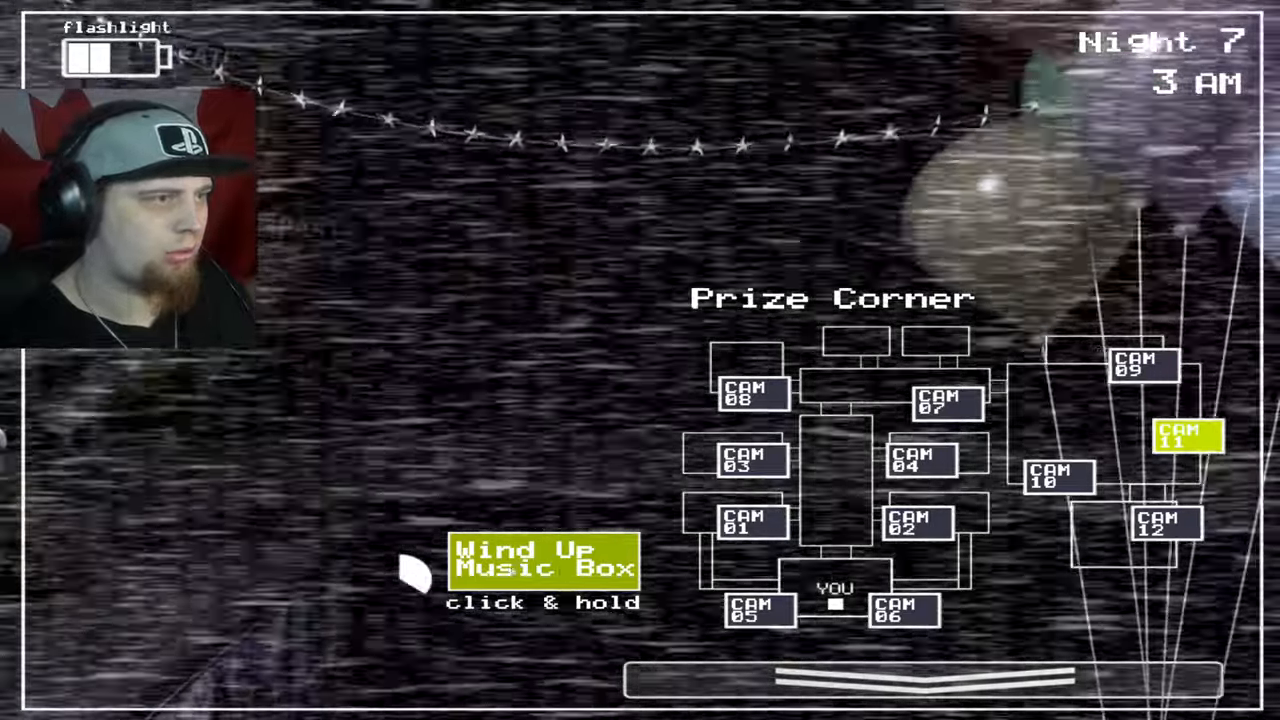
{"action": "left_click", "coordinate": [920, 700]}
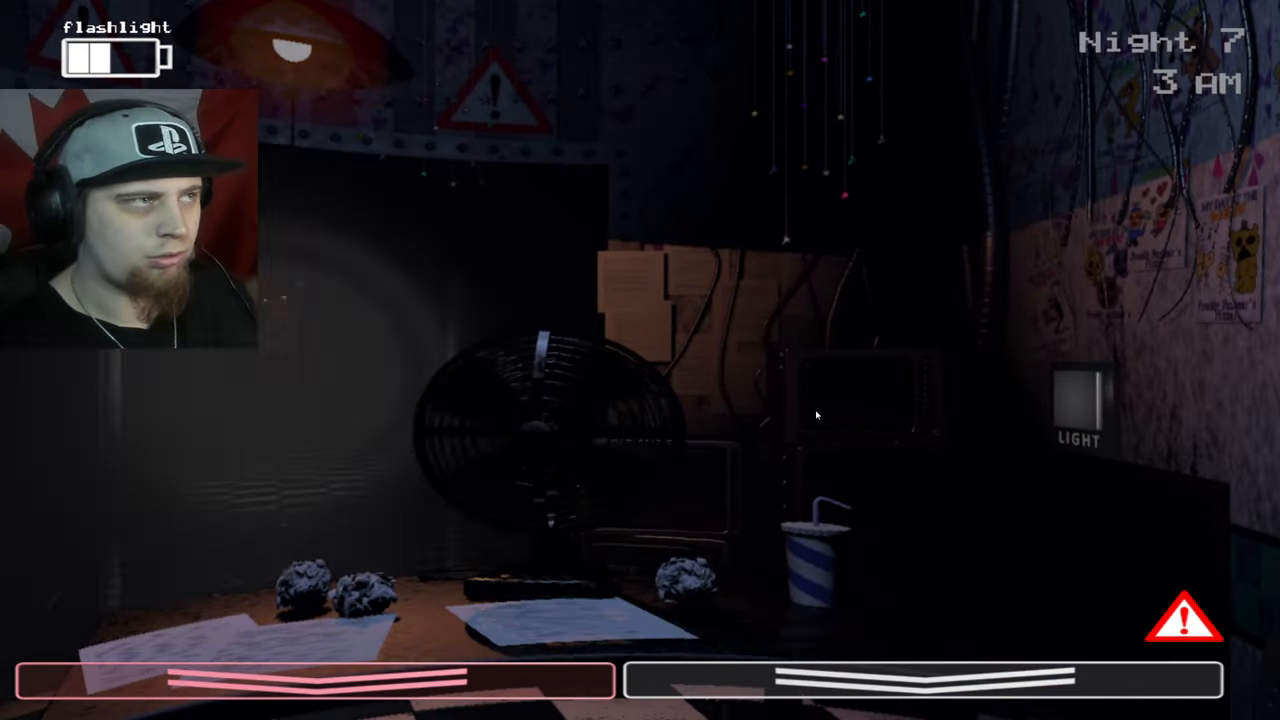
{"action": "left_click", "coordinate": [920, 680]}
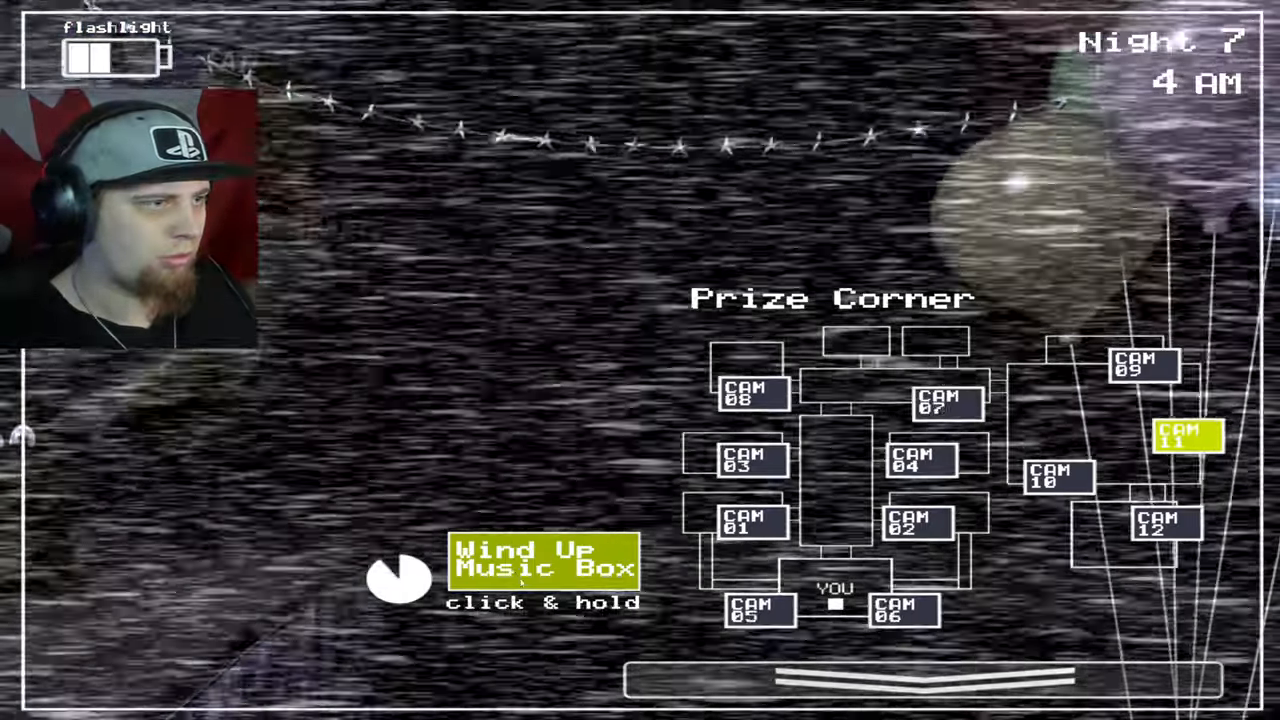
Step: Check the office briefly, then wind the music box on CAM 11 until full
{"action": "left_click", "coordinate": [920, 680]}
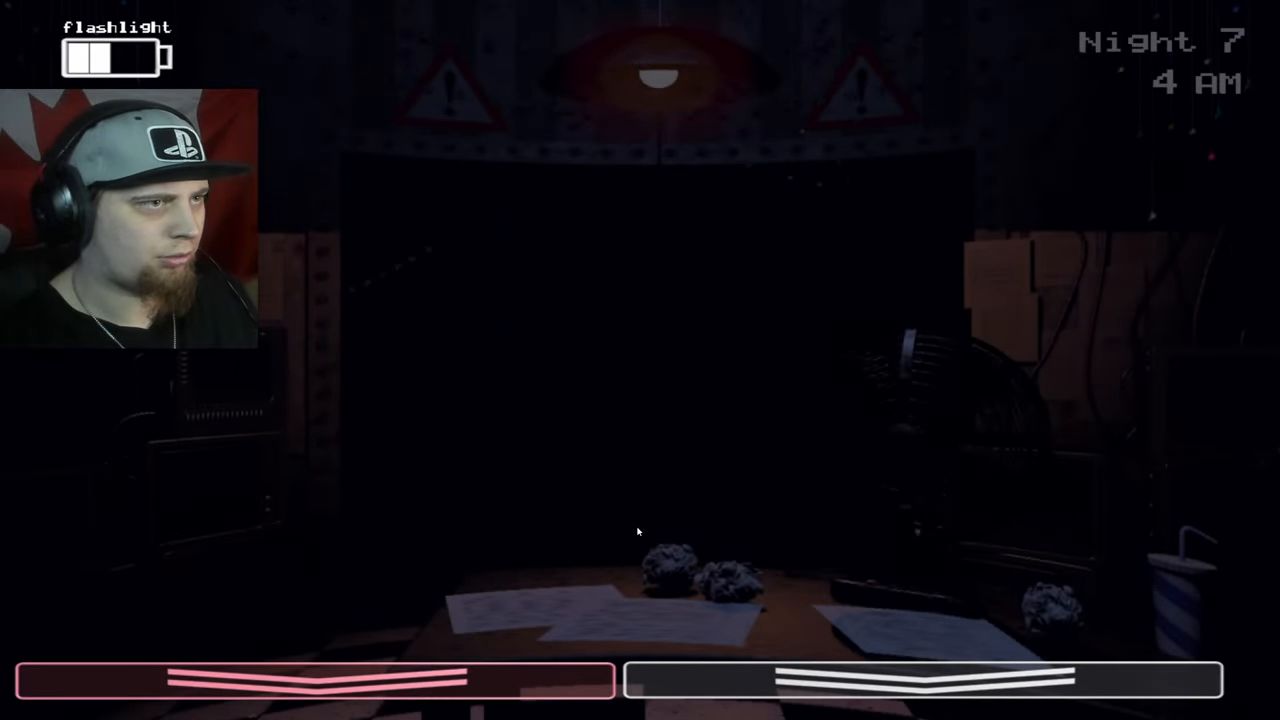
{"action": "left_click", "coordinate": [920, 680]}
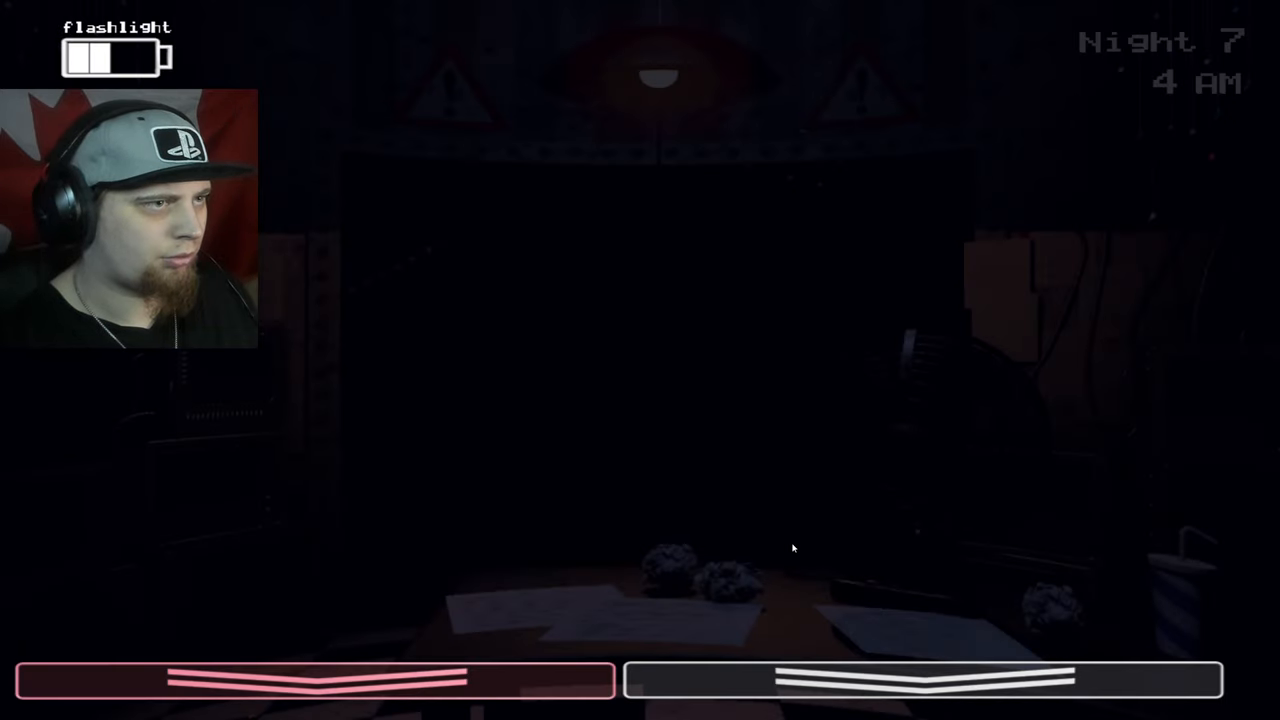
{"action": "left_click", "coordinate": [925, 680]}
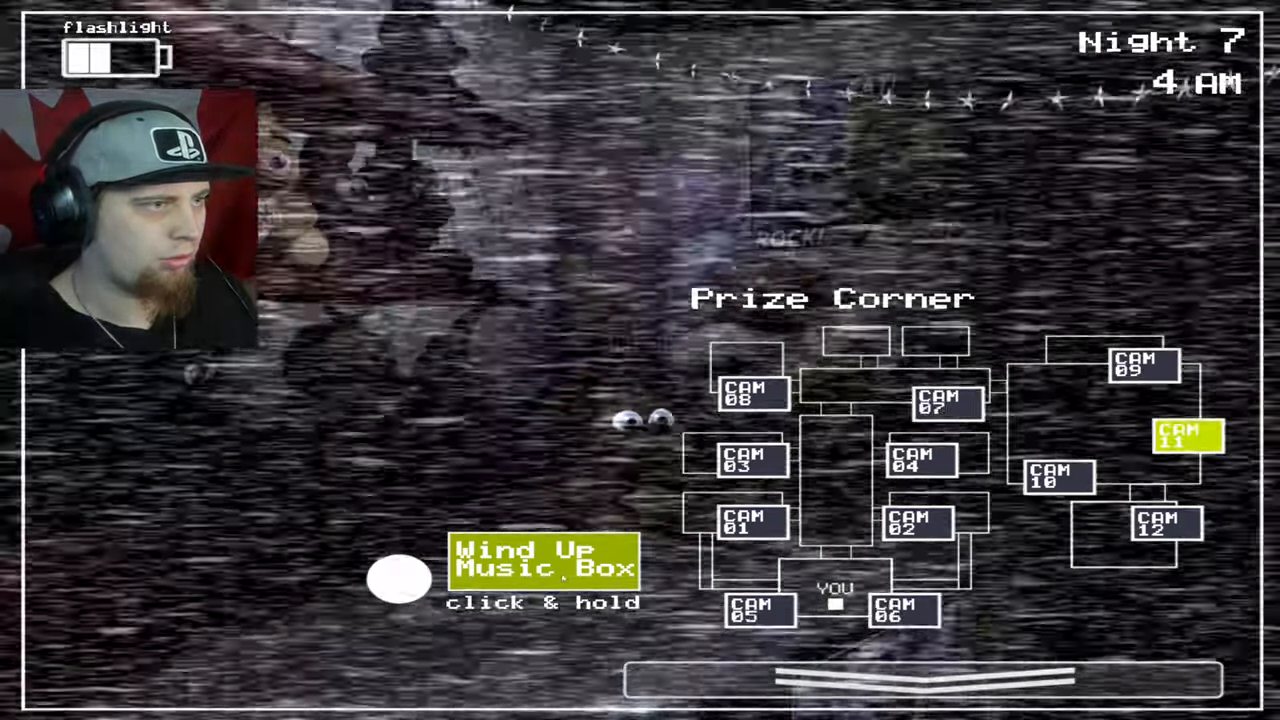
Step: Wear the Freddy mask until safe, reach 5 AM, then reopen CAM 11
{"action": "left_click", "coordinate": [835, 680]}
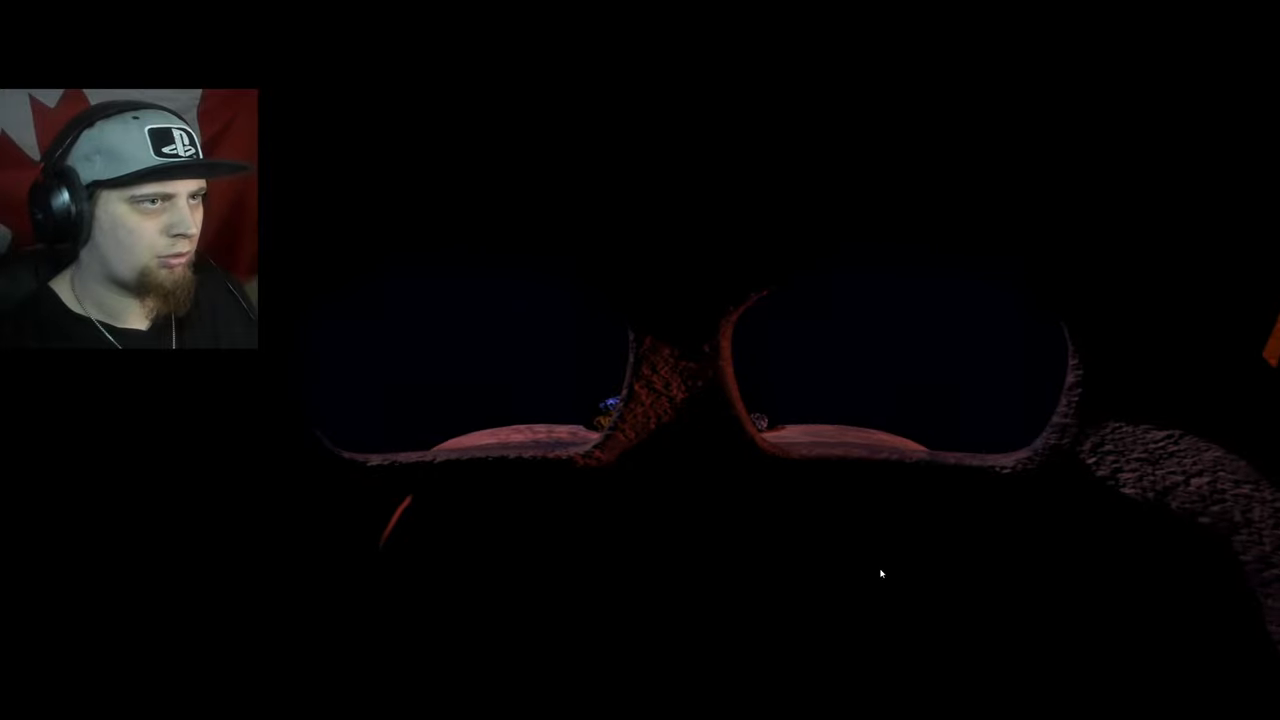
{"action": "mouse_move", "coordinate": [610, 573]}
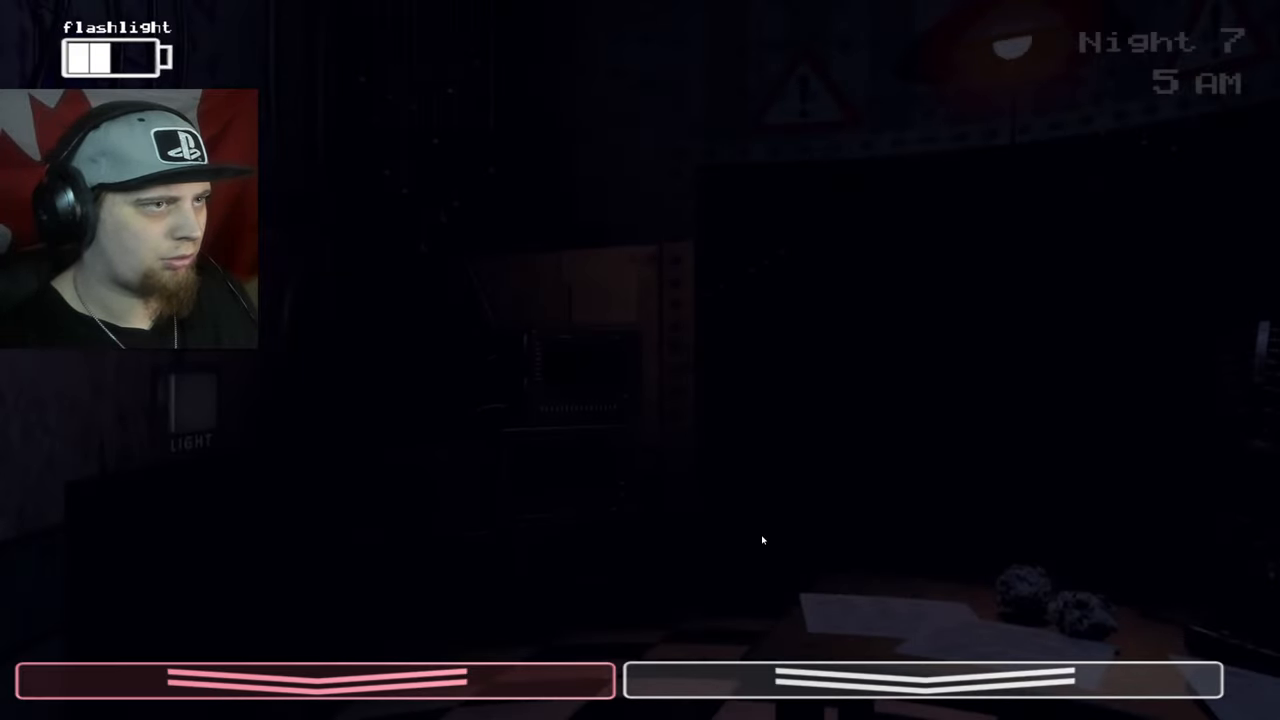
{"action": "left_click", "coordinate": [920, 680]}
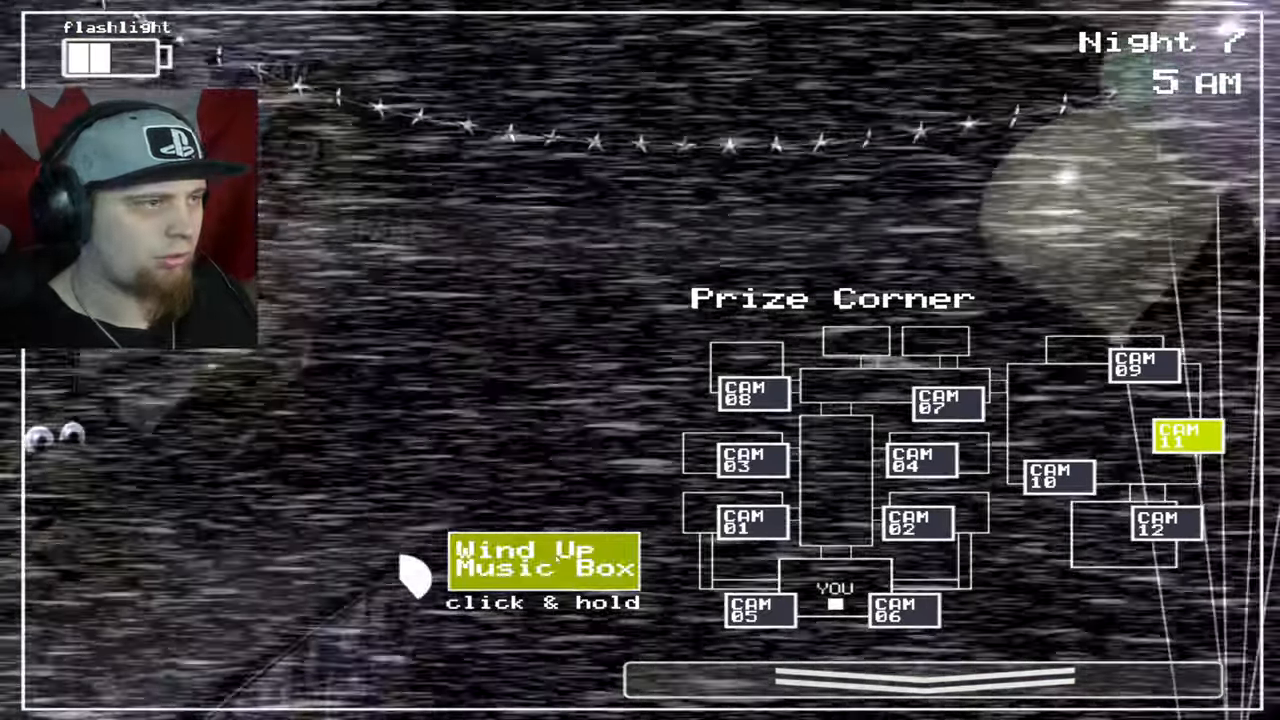